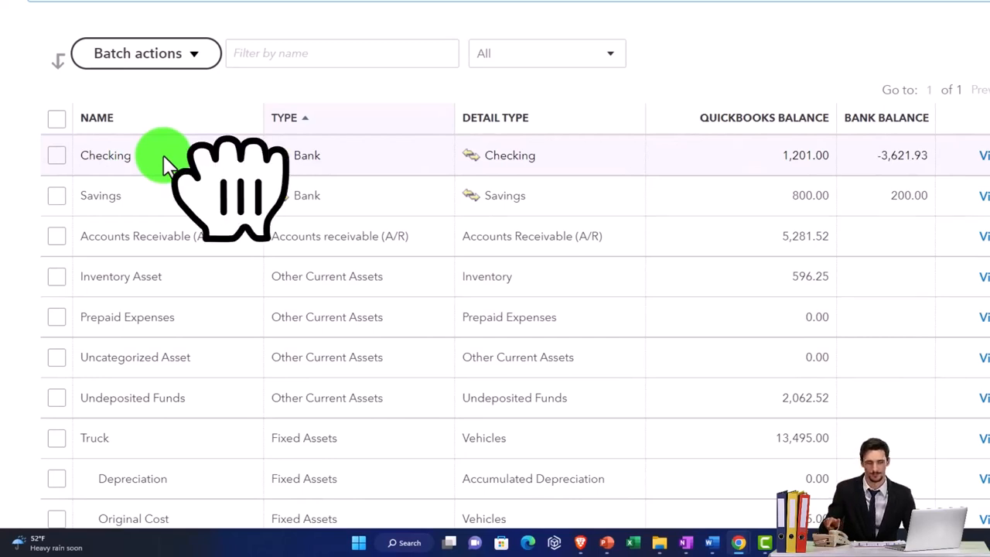
pyautogui.moveTo(306, 193)
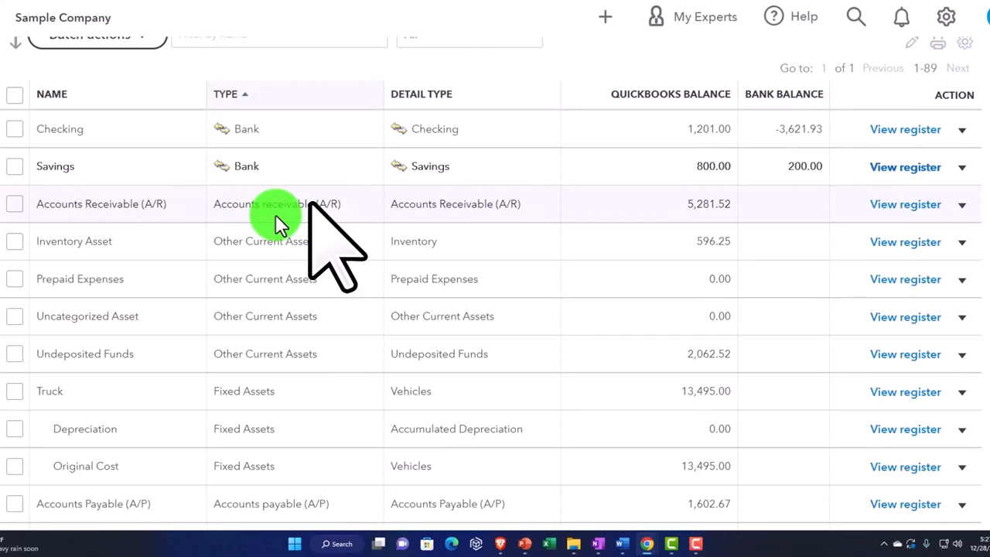
# Scroll the Chart of Accounts down to the Undeposited Funds, Truck, Mastercard, Visa and Loan Payable rows.
pyautogui.click(278, 224)
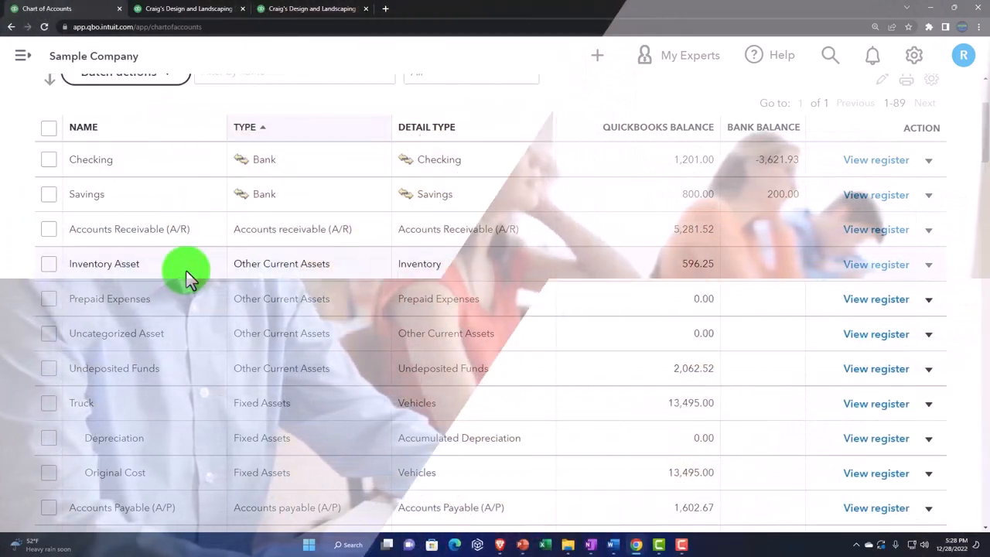
pyautogui.scroll(-3)
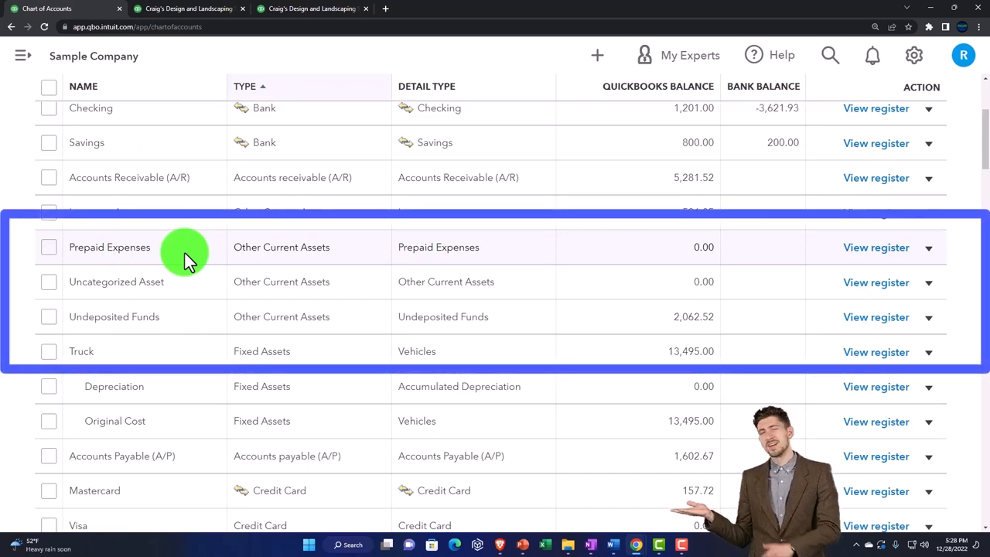
pyautogui.scroll(-3)
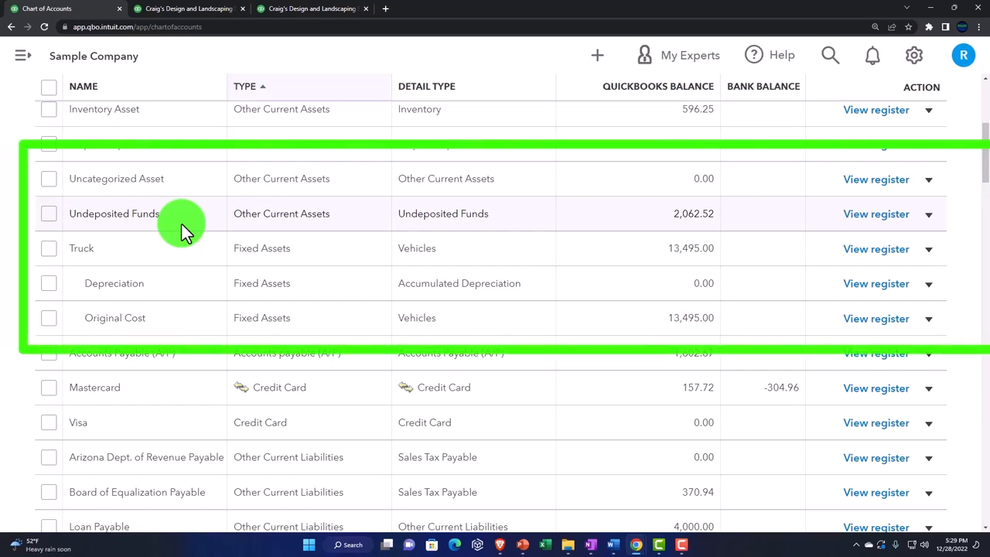
# Scroll further to the Truck sub-accounts and the liabilities down to Notes Payable at 25,000.00.
pyautogui.scroll(-3)
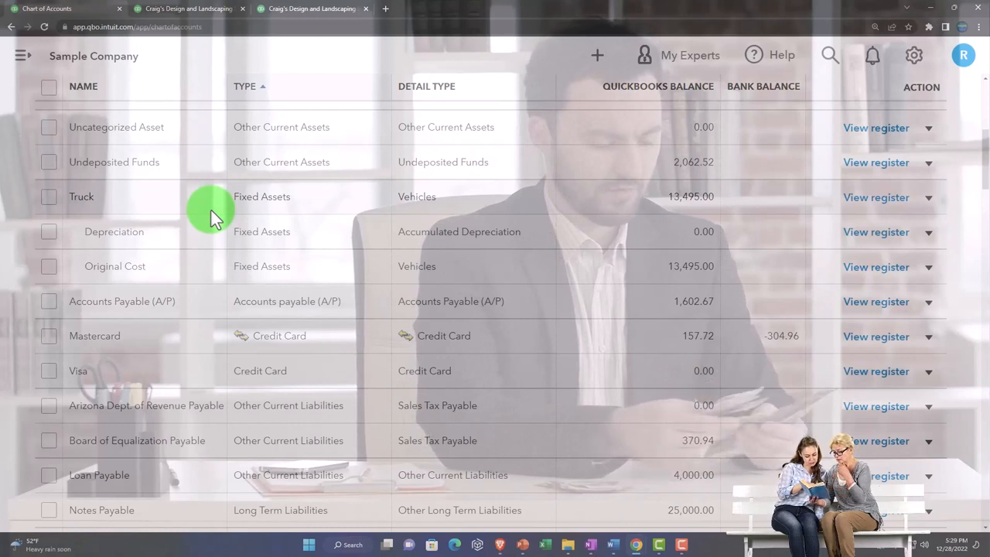
pyautogui.moveTo(230, 215)
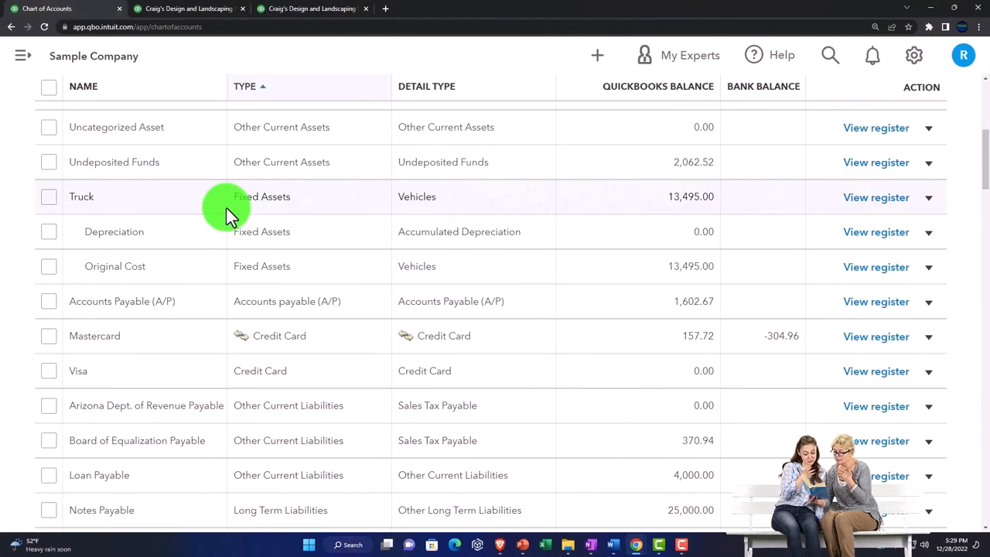
# Scroll past Accounts Payable and Mastercard to Opening Balance Equity (-9,337.50) and Retained Earnings.
pyautogui.scroll(-3)
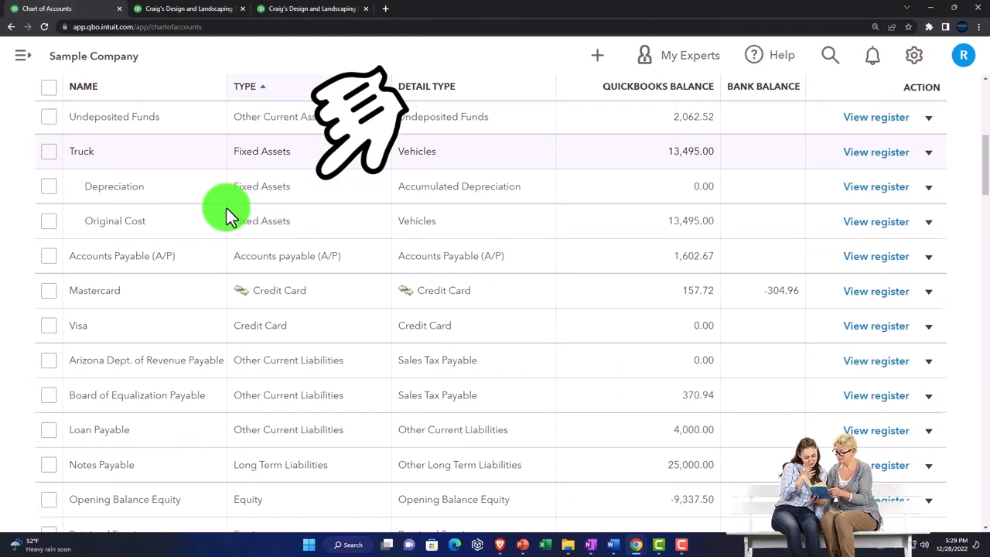
pyautogui.scroll(-3)
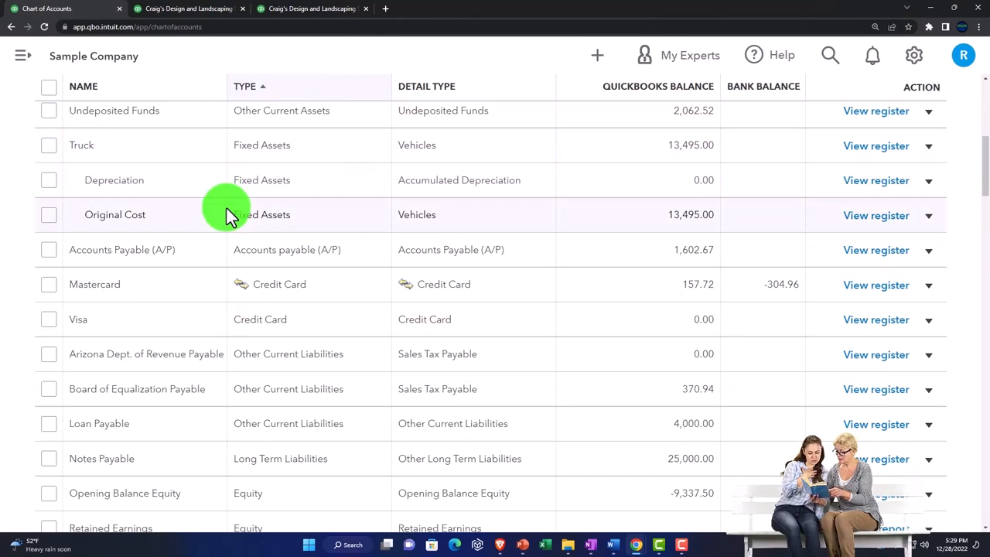
pyautogui.scroll(-3)
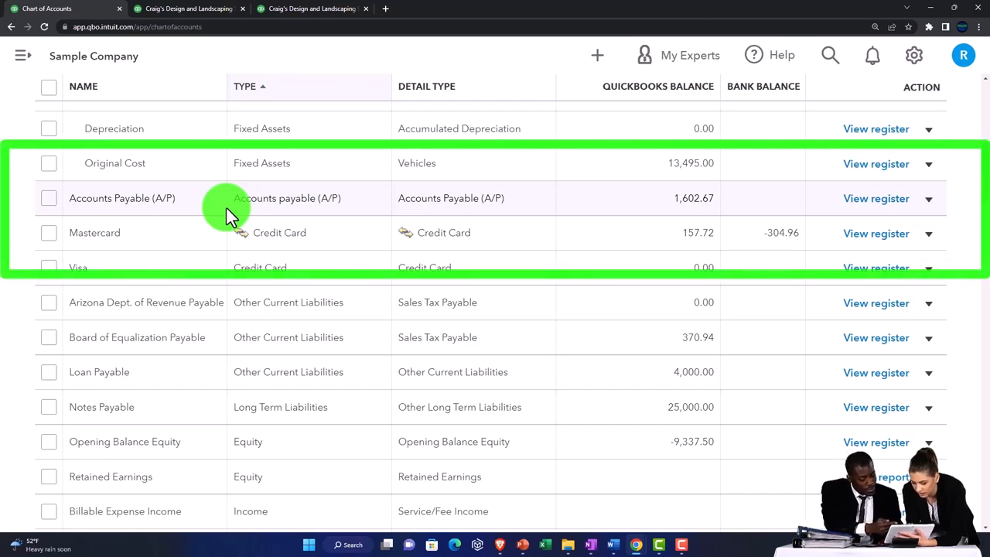
pyautogui.scroll(-3)
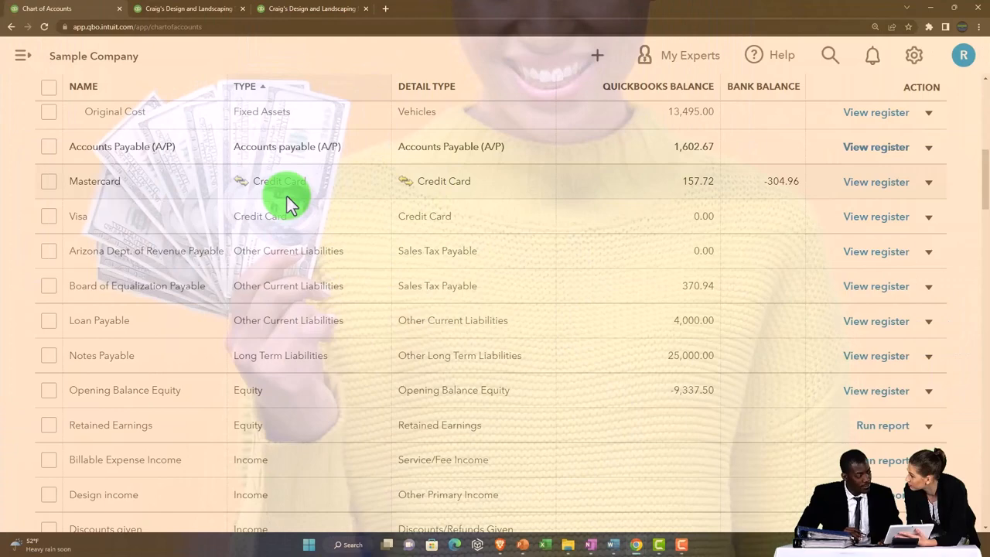
# Scroll to the income accounts Design income, Discounts given, Fees Billed and Landscaping Services.
pyautogui.scroll(-3)
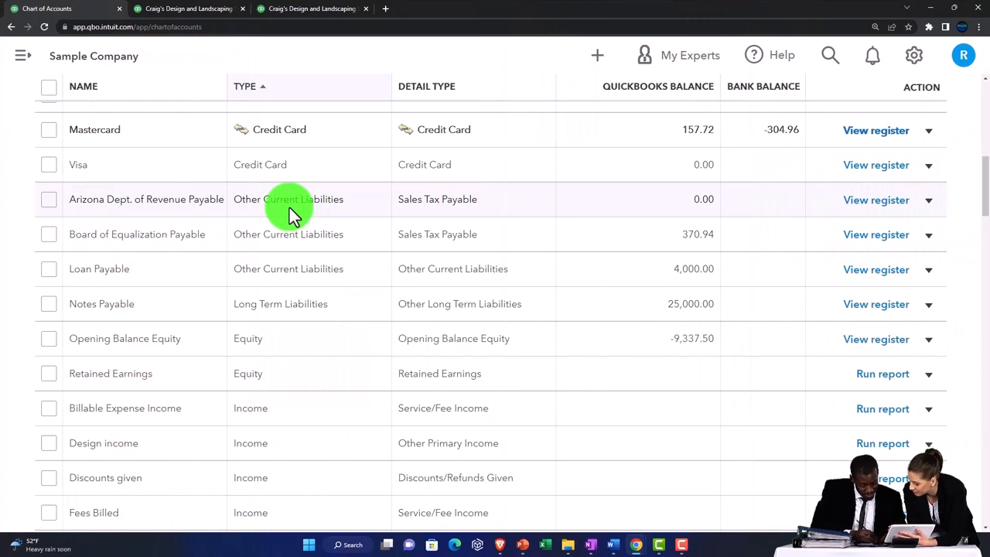
pyautogui.moveTo(185, 216)
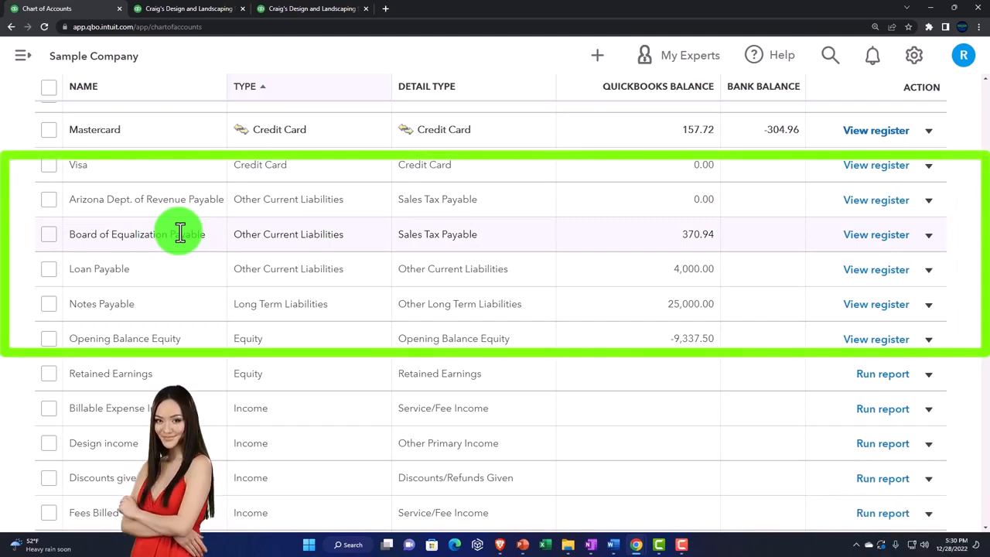
pyautogui.scroll(-3)
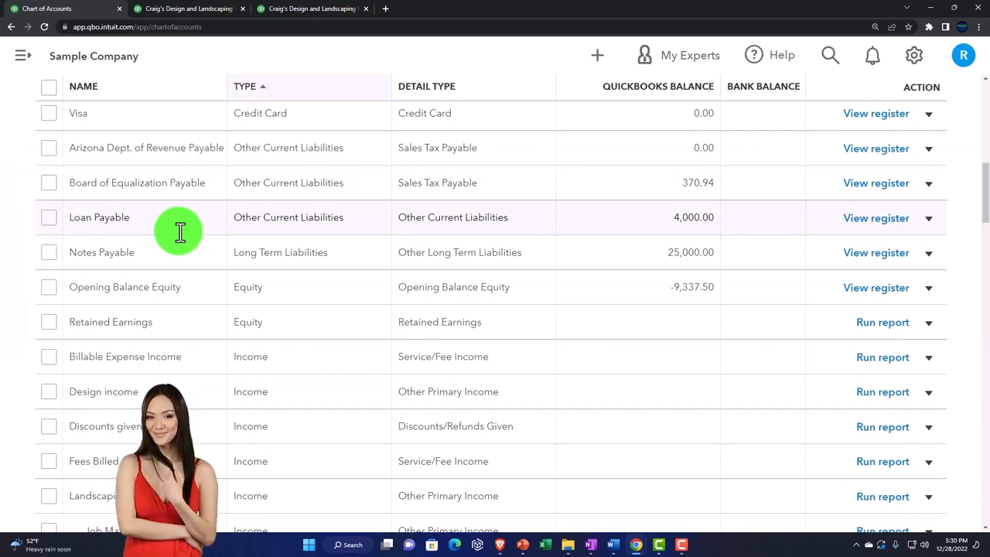
pyautogui.moveTo(255, 235)
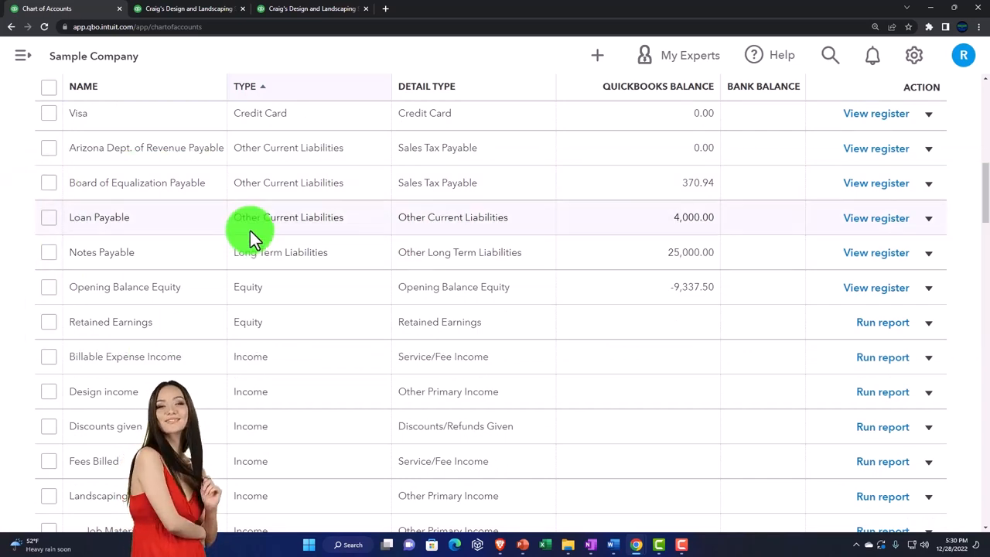
pyautogui.scroll(-3)
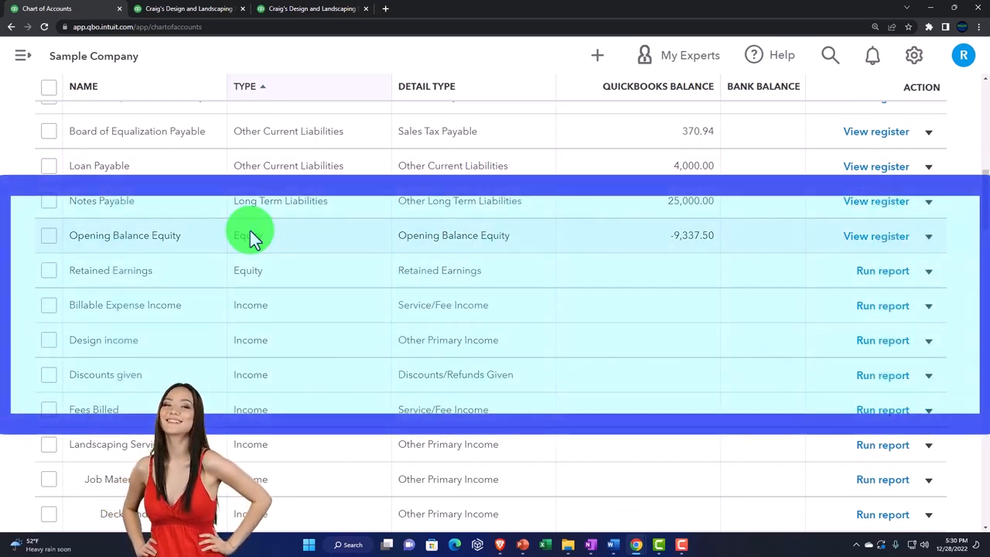
pyautogui.moveTo(198, 219)
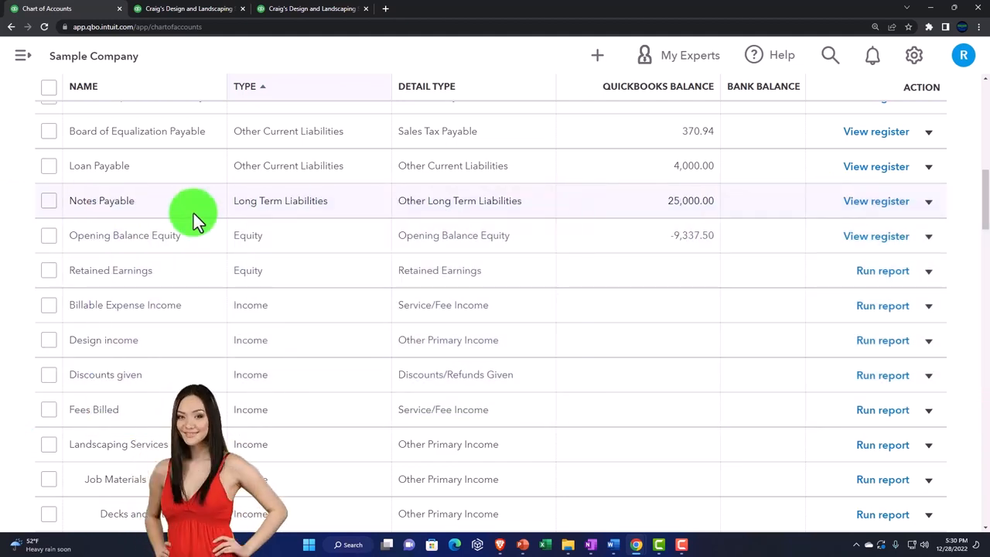
pyautogui.scroll(-3)
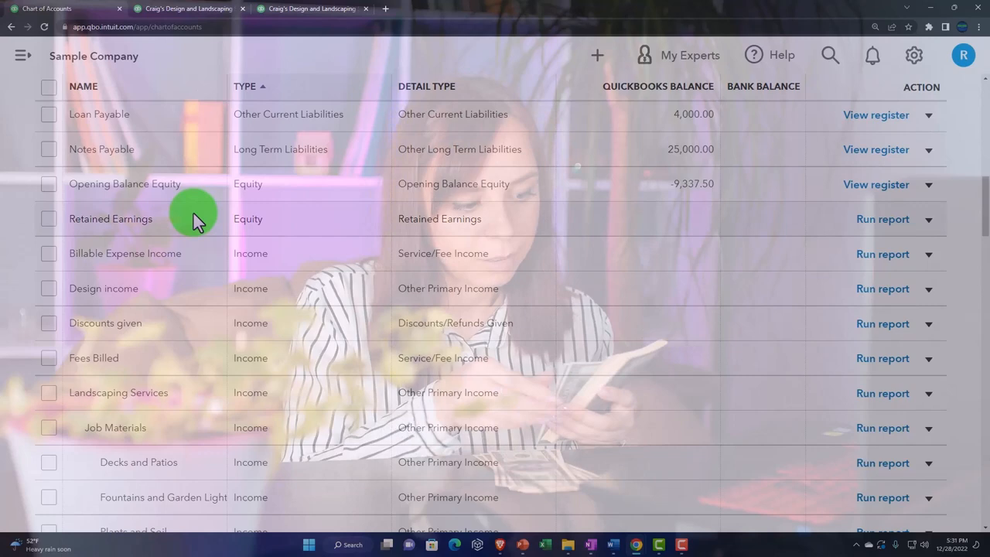
pyautogui.moveTo(198, 192)
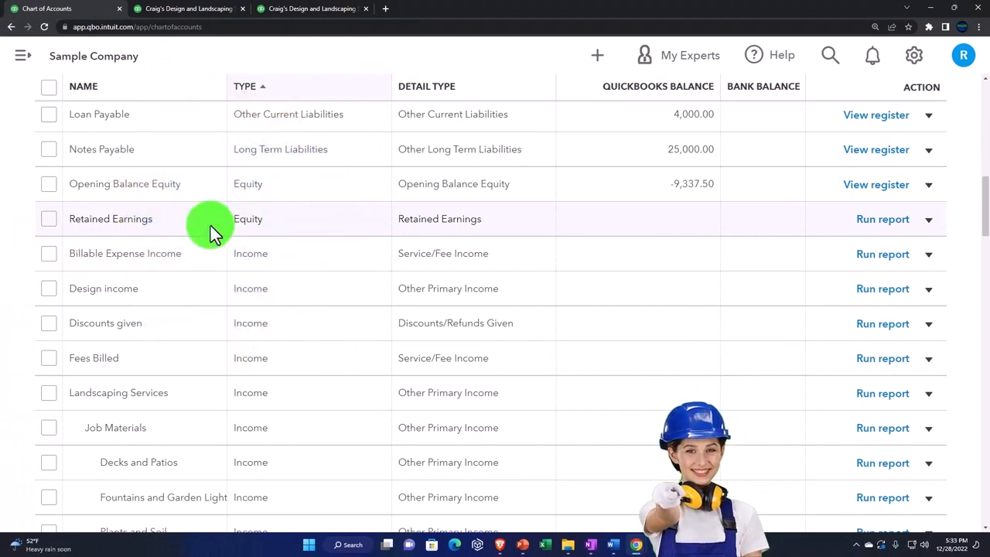
pyautogui.scroll(-3)
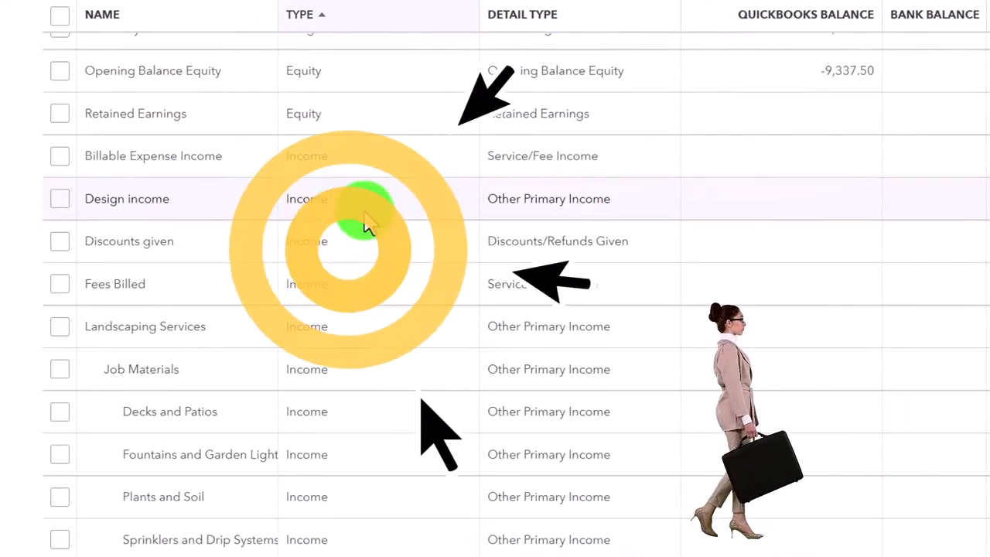
pyautogui.scroll(-3)
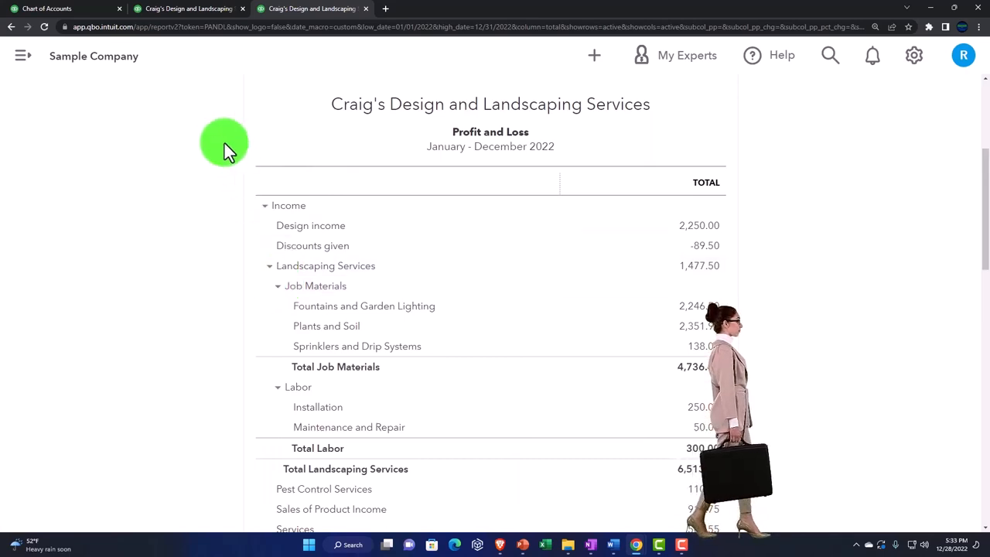
# Return to the Chart of Accounts and scroll down to the Decks and Patios row.
pyautogui.click(47, 10)
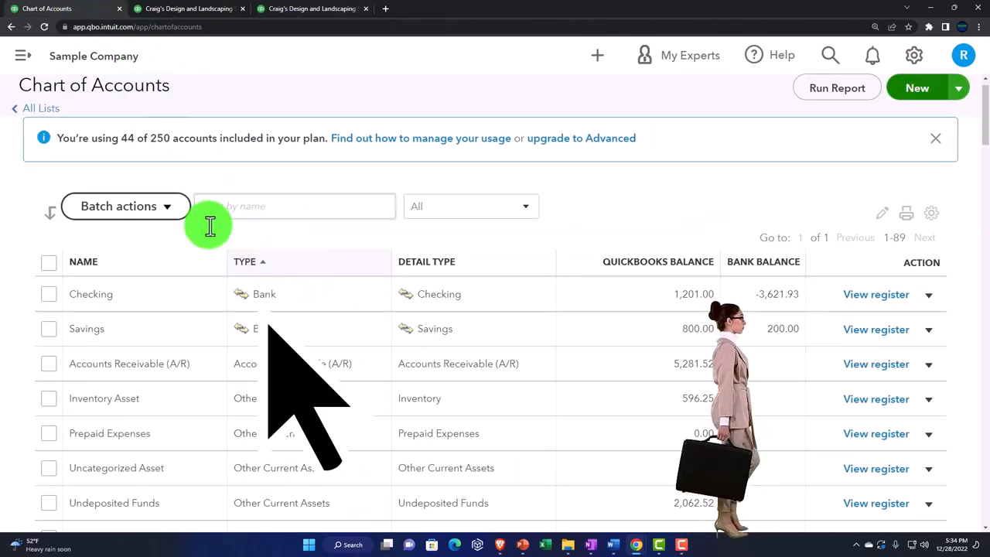
pyautogui.scroll(-3)
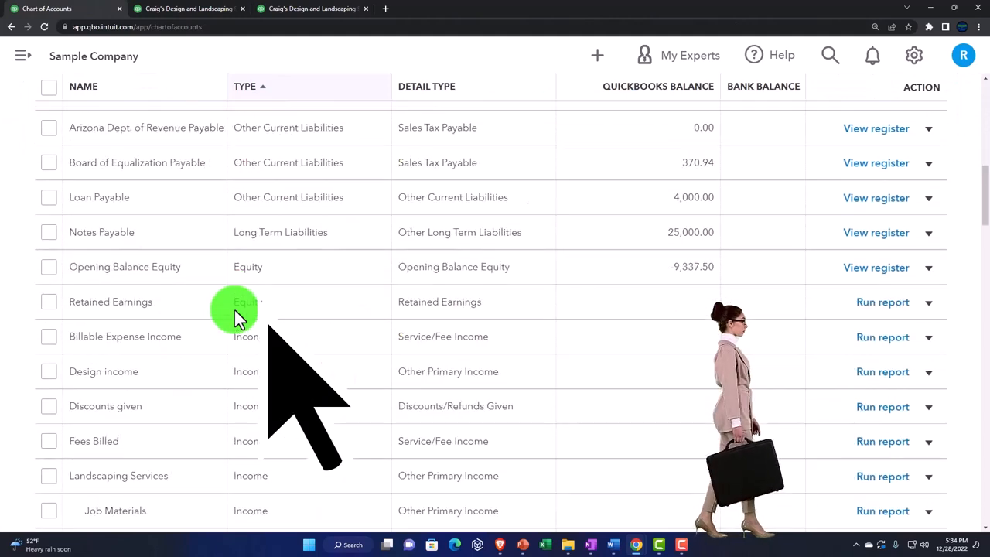
pyautogui.scroll(-3)
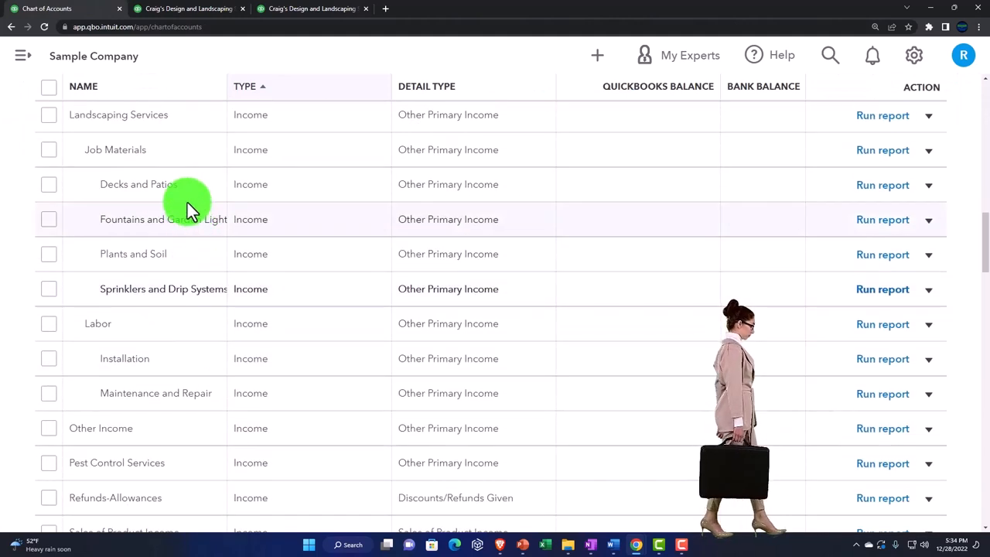
# View Decks and Patios as an income sub-account of Landscaping Services, then close its details unsaved.
pyautogui.click(928, 184)
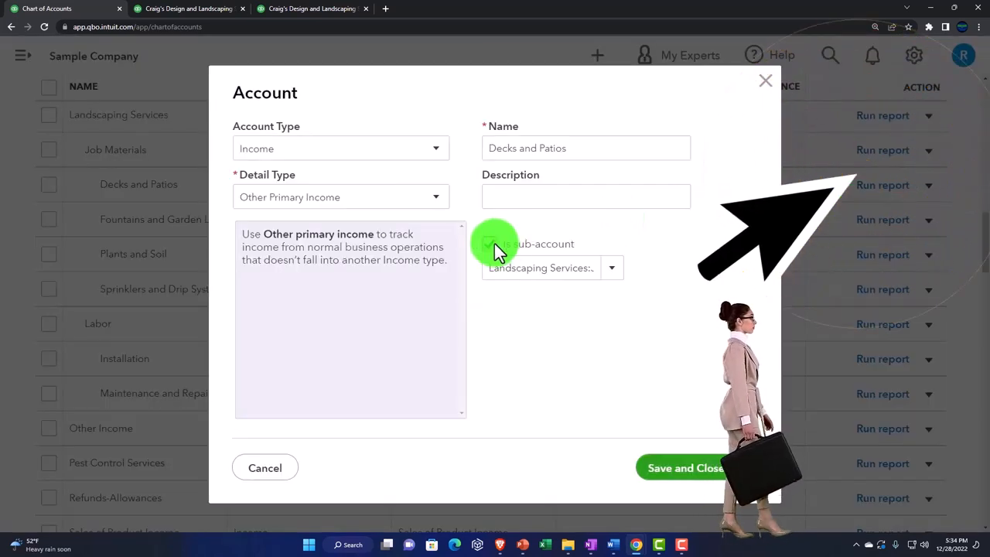
pyautogui.click(488, 244)
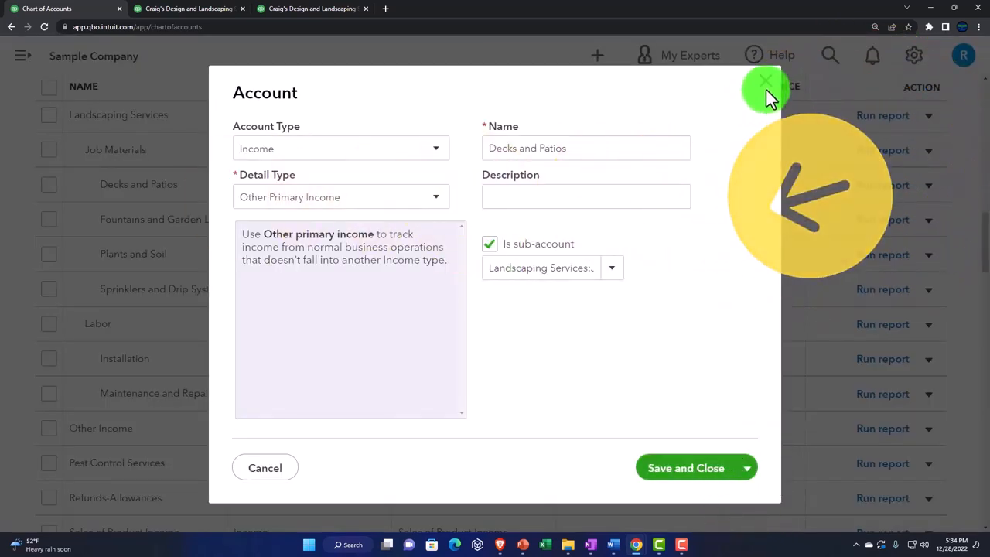
pyautogui.click(764, 83)
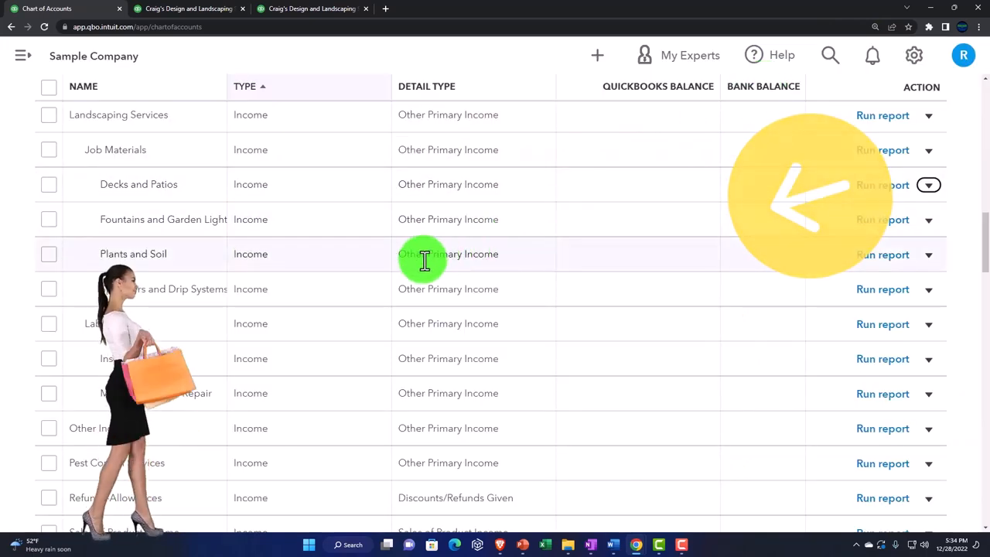
pyautogui.scroll(-3)
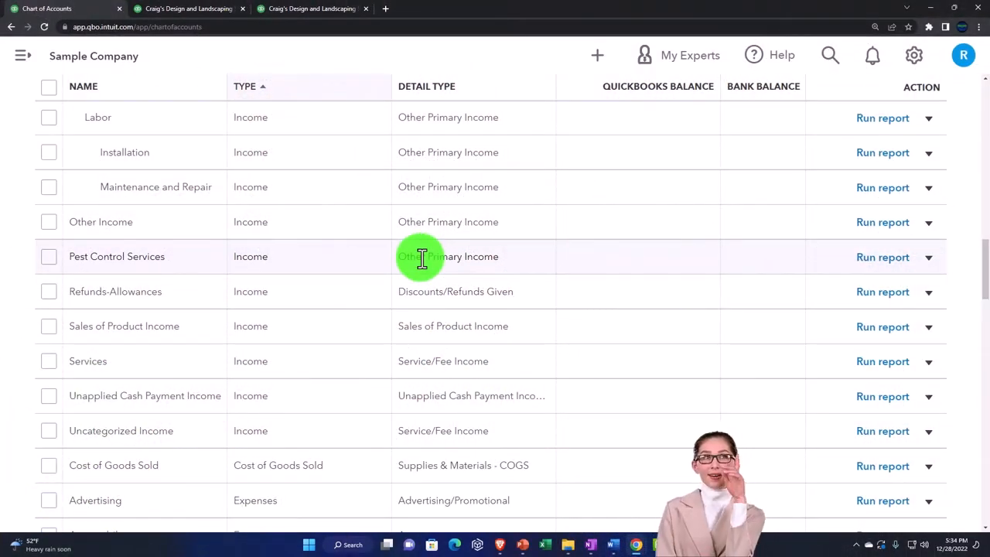
pyautogui.scroll(-3)
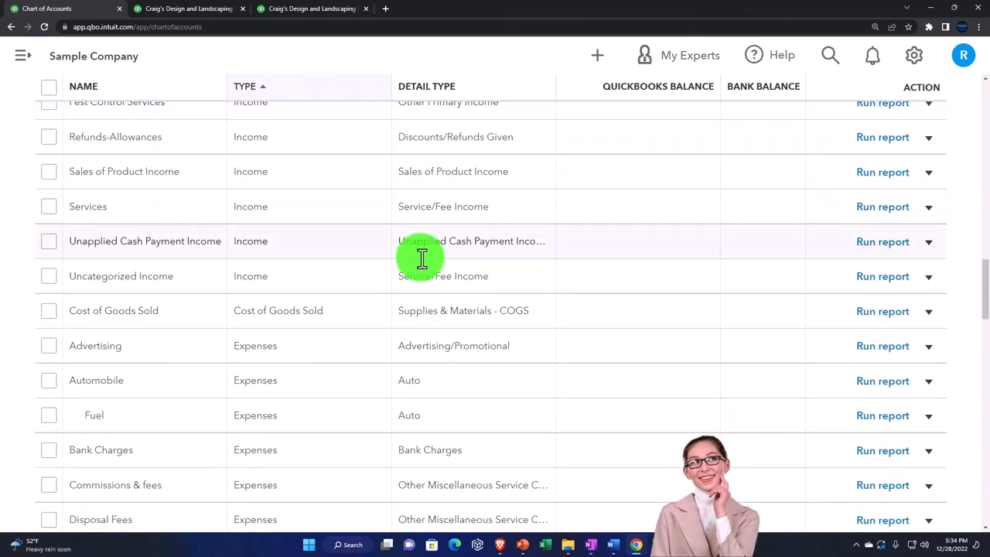
pyautogui.scroll(-3)
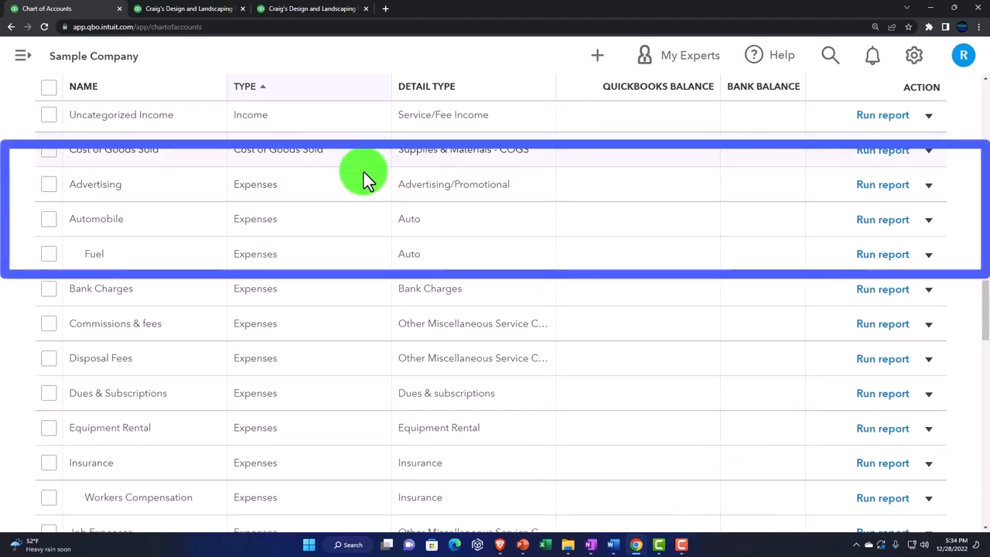
pyautogui.scroll(-3)
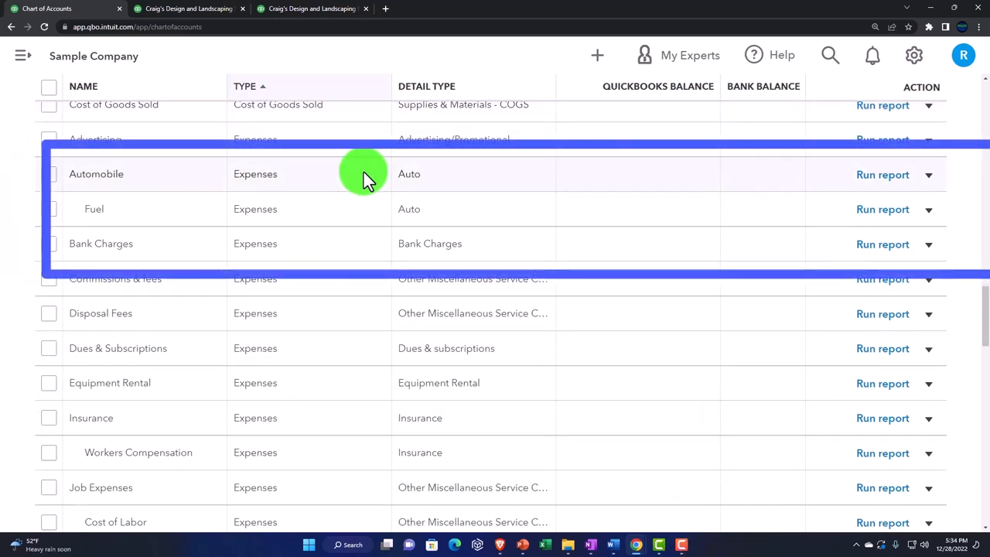